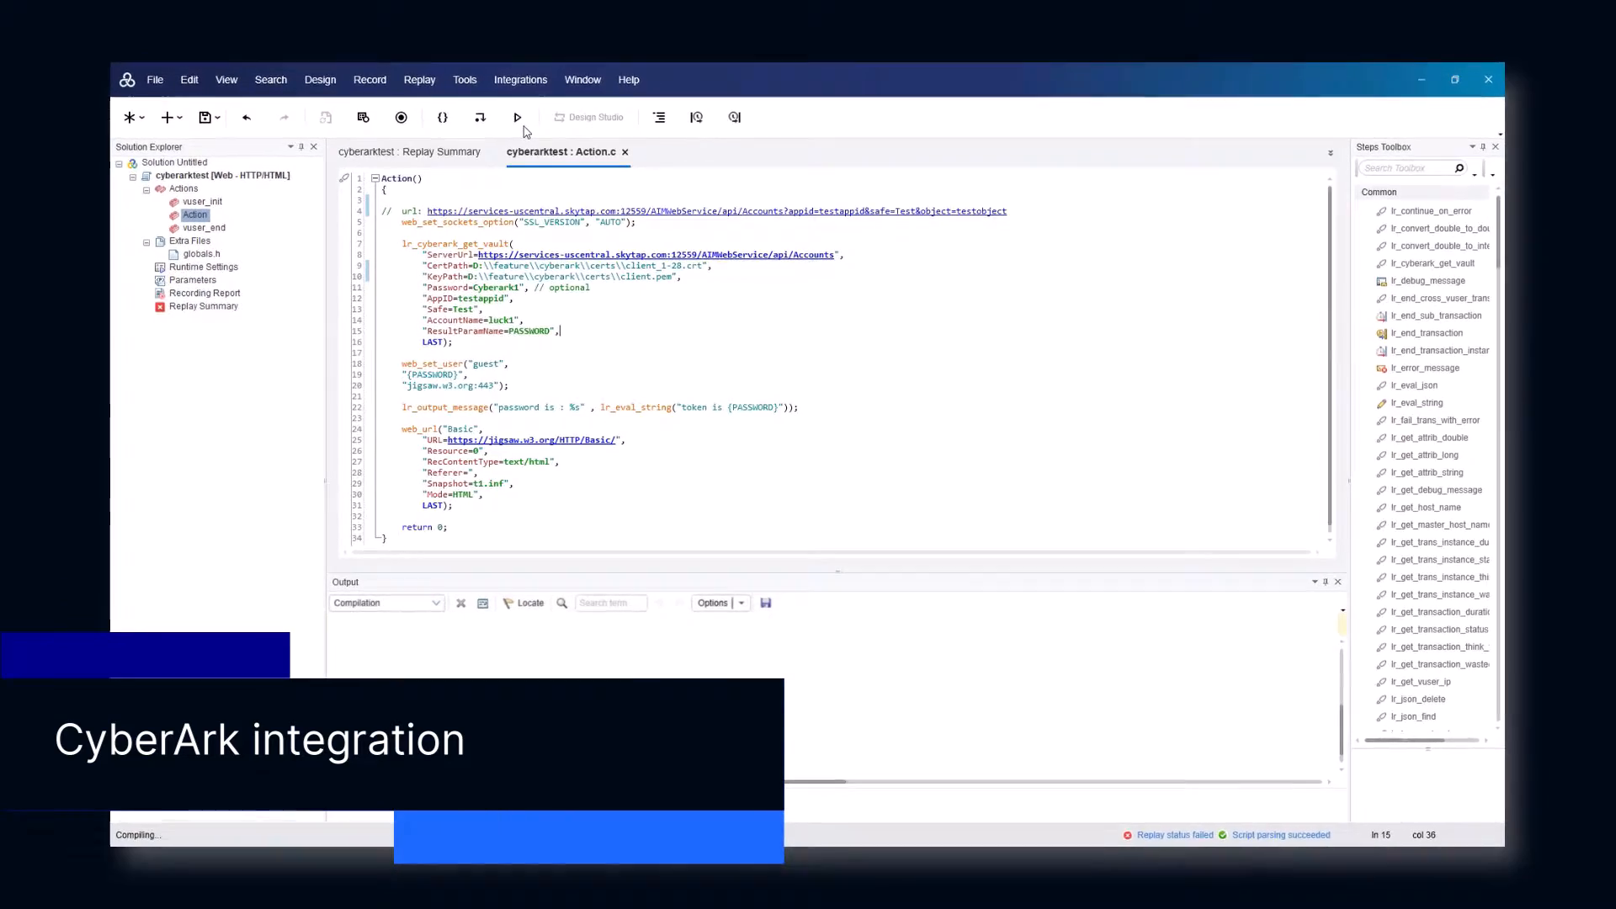
# Replay the cyberarktest script and review its passed Replay Summary.
pyautogui.click(517, 118)
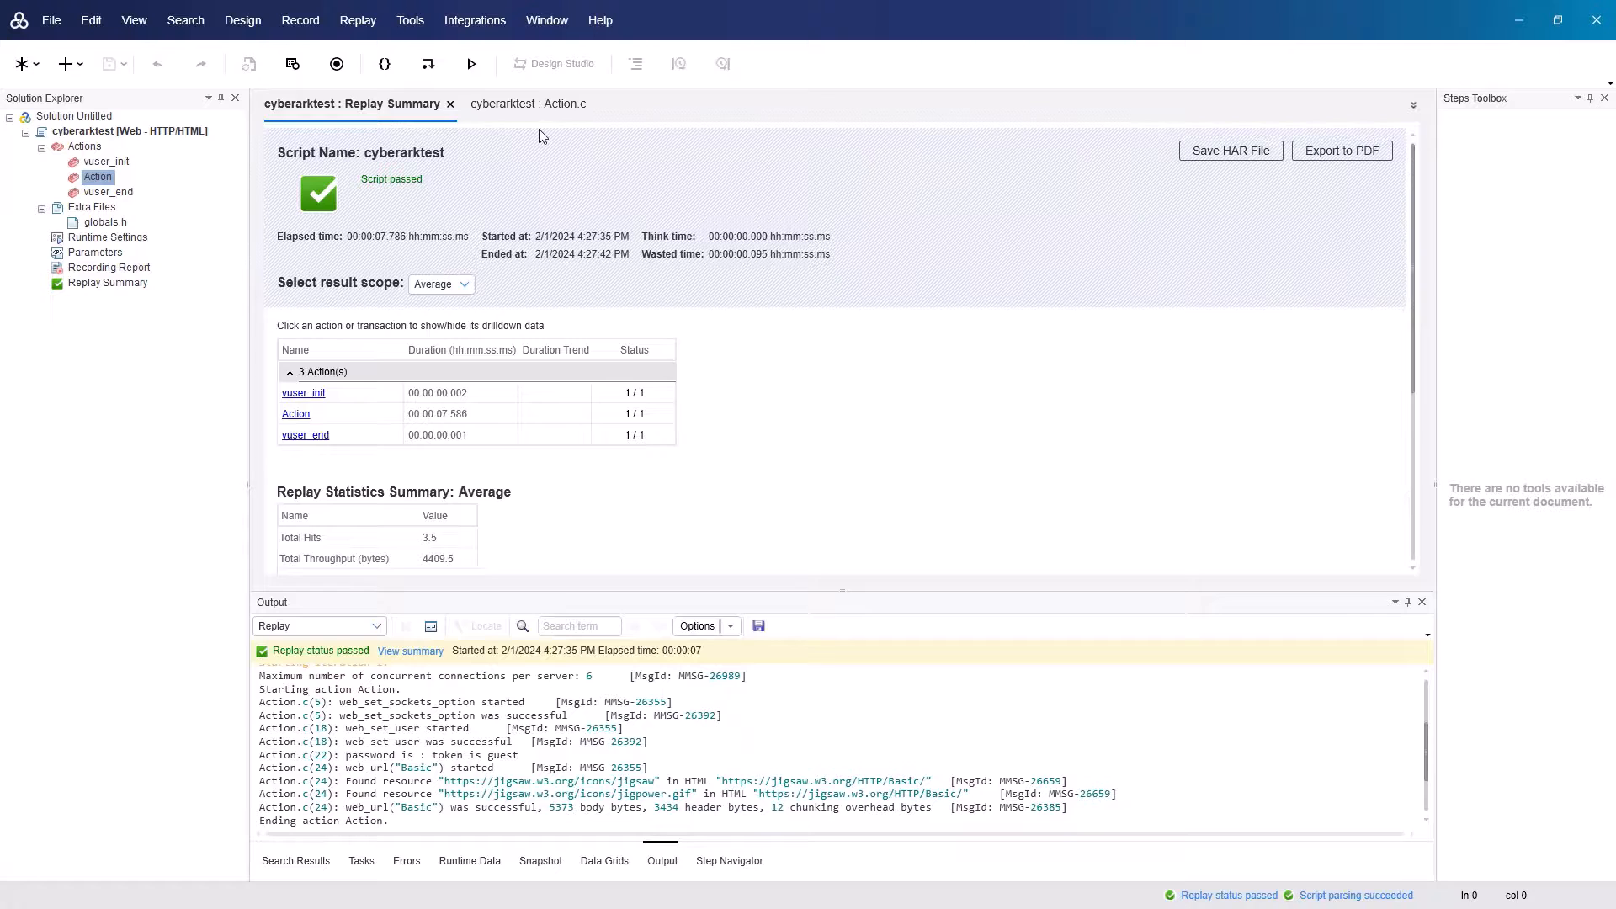
pyautogui.click(527, 104)
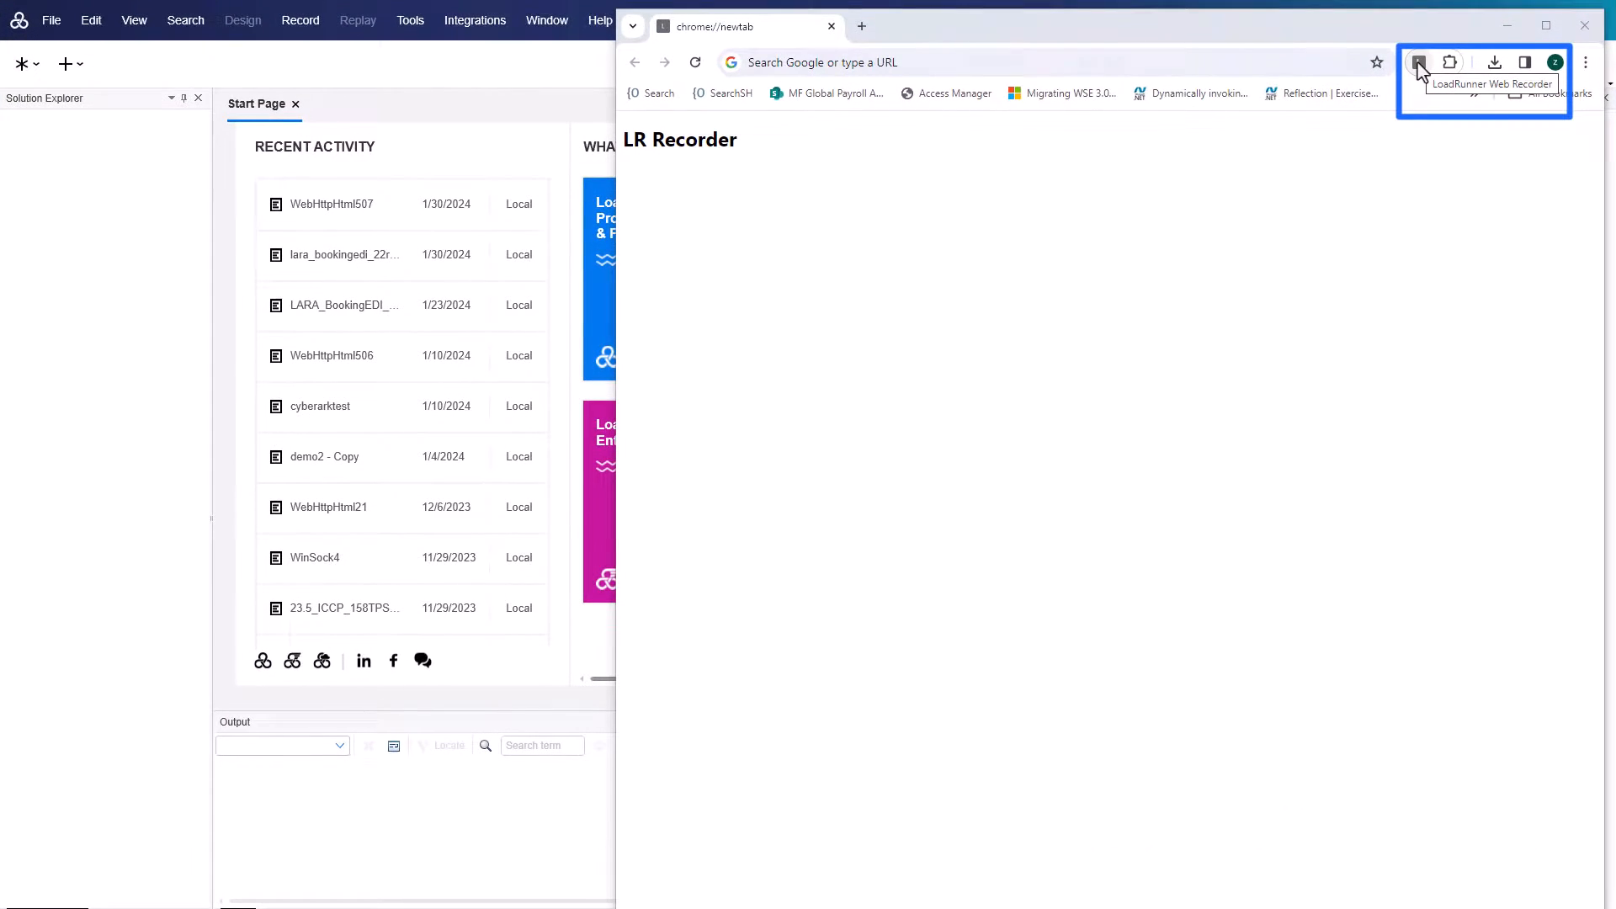
# Start a Web Recorder session with a transaction and browse to opentext.com.
pyautogui.click(1419, 61)
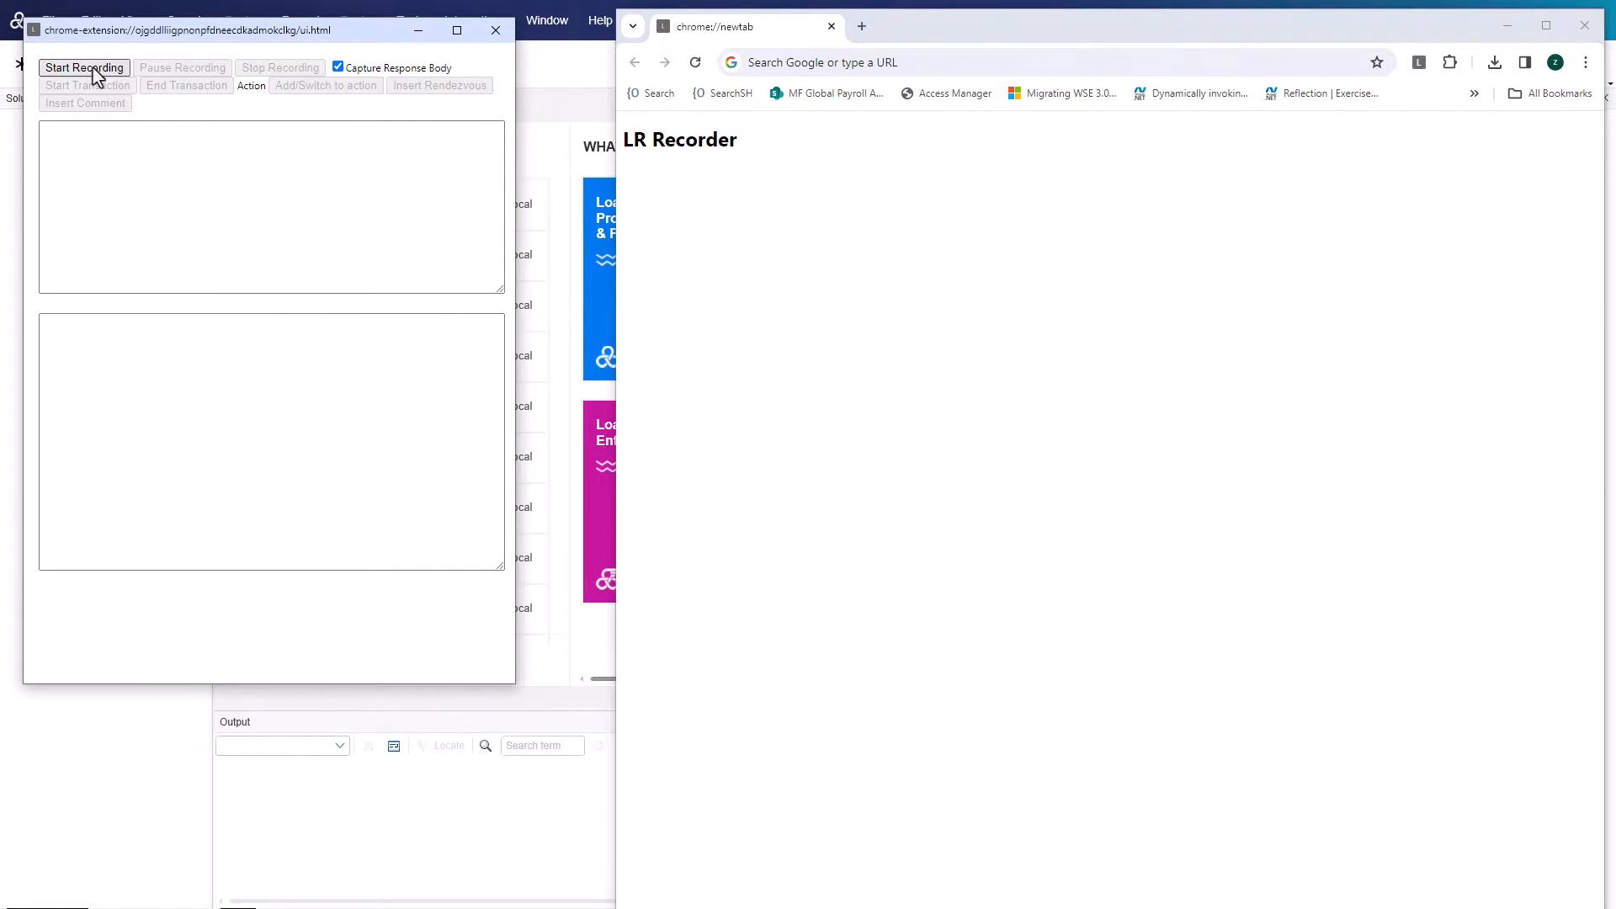
pyautogui.click(87, 67)
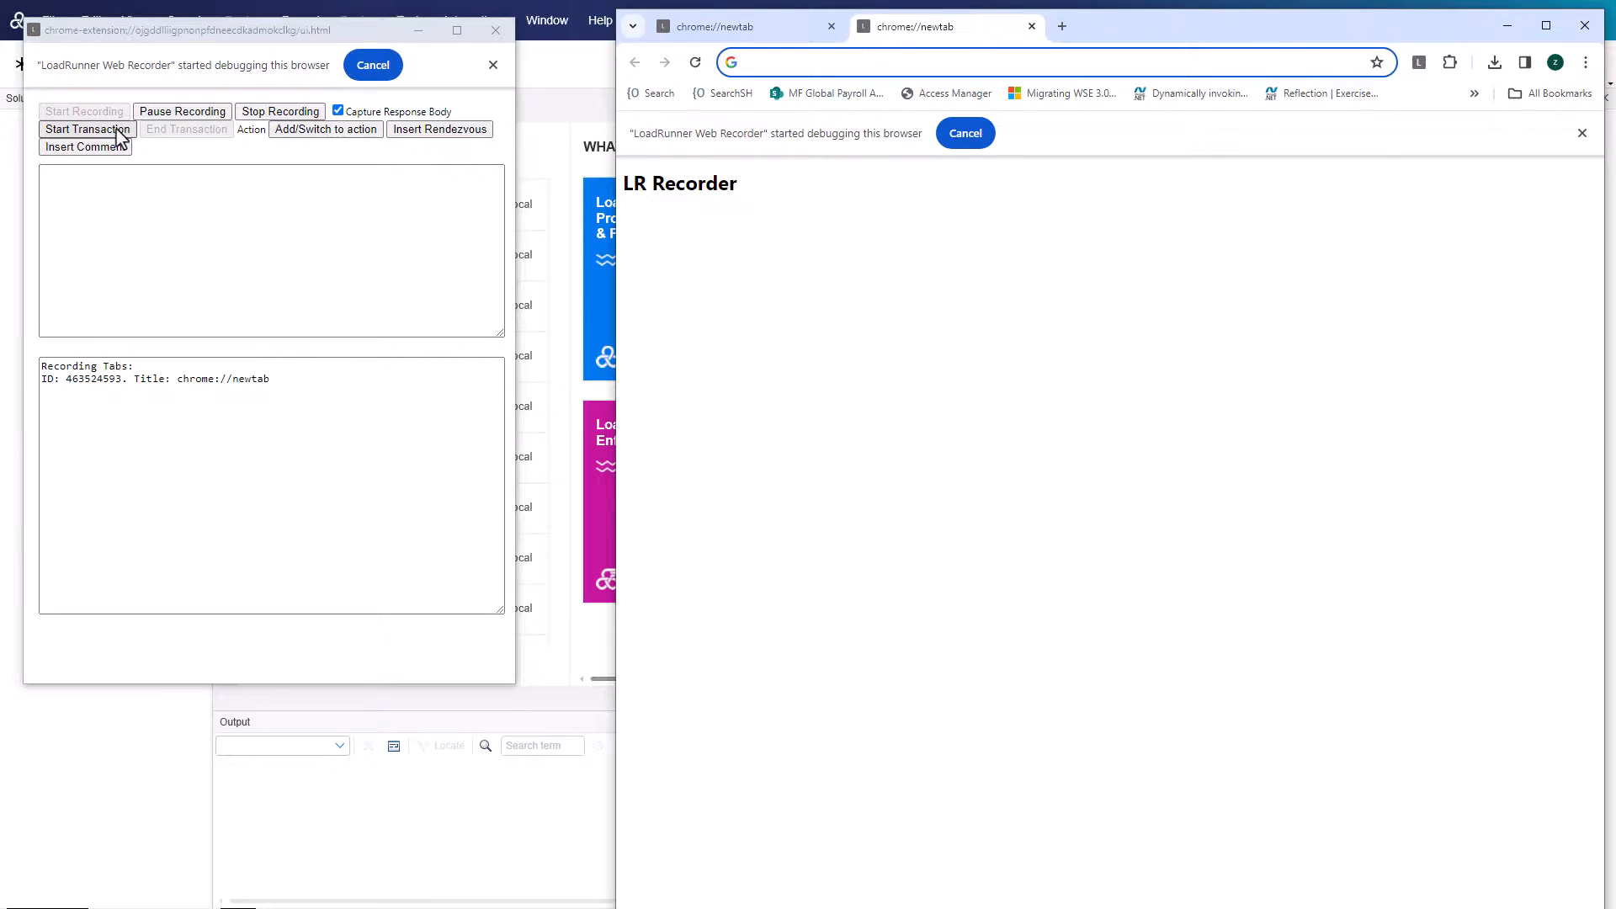
pyautogui.click(85, 129)
pyautogui.write('opentext.com')
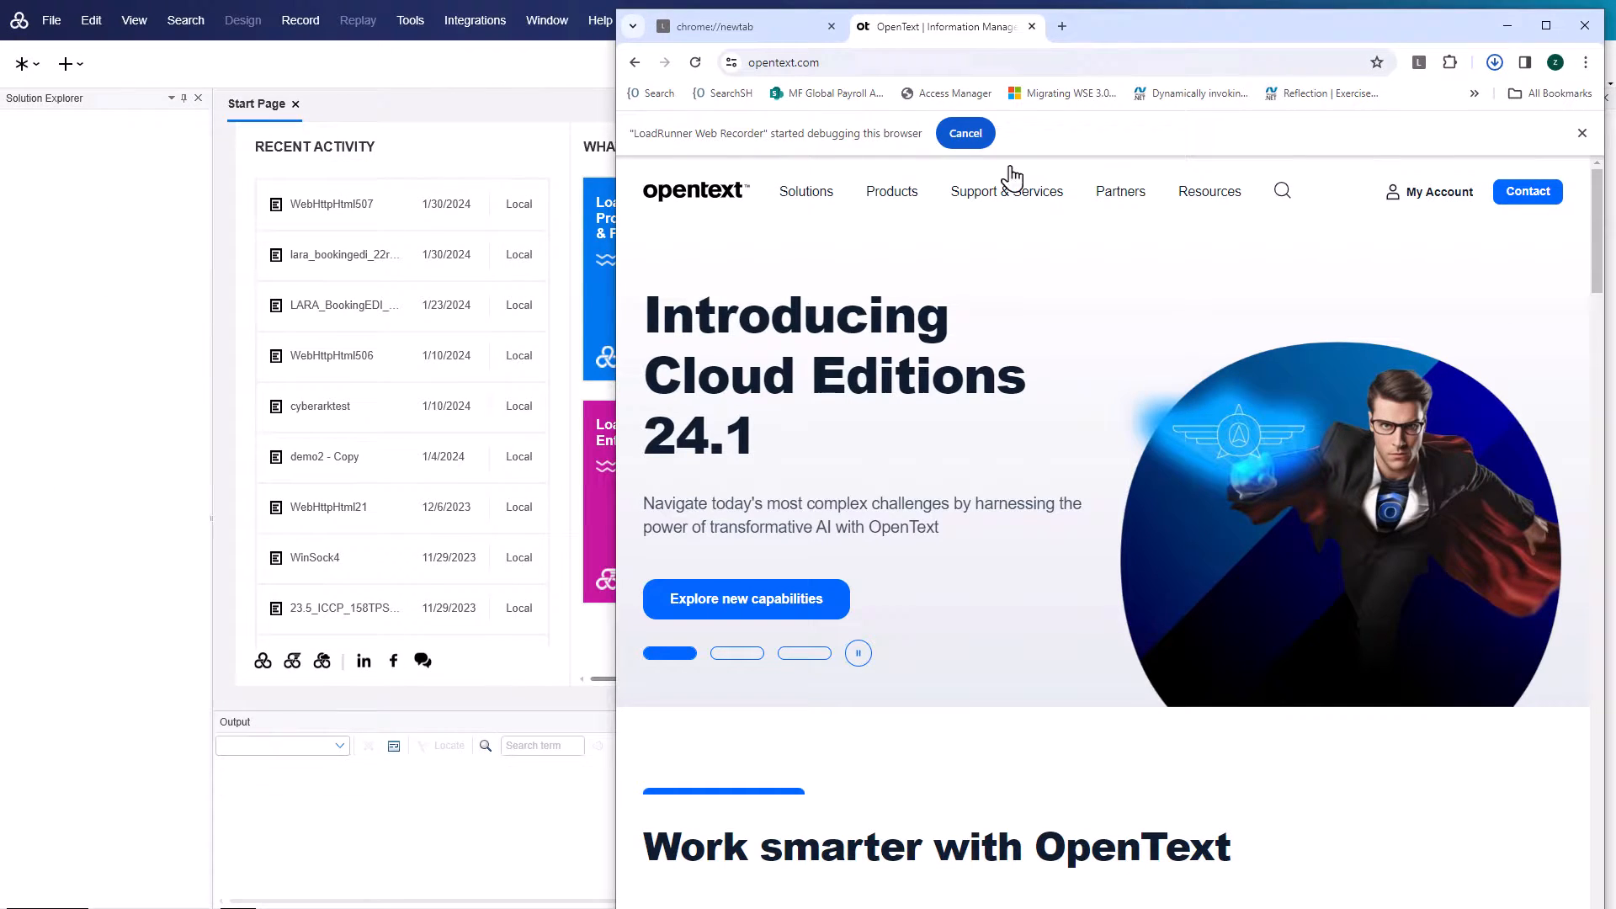
pyautogui.click(1495, 60)
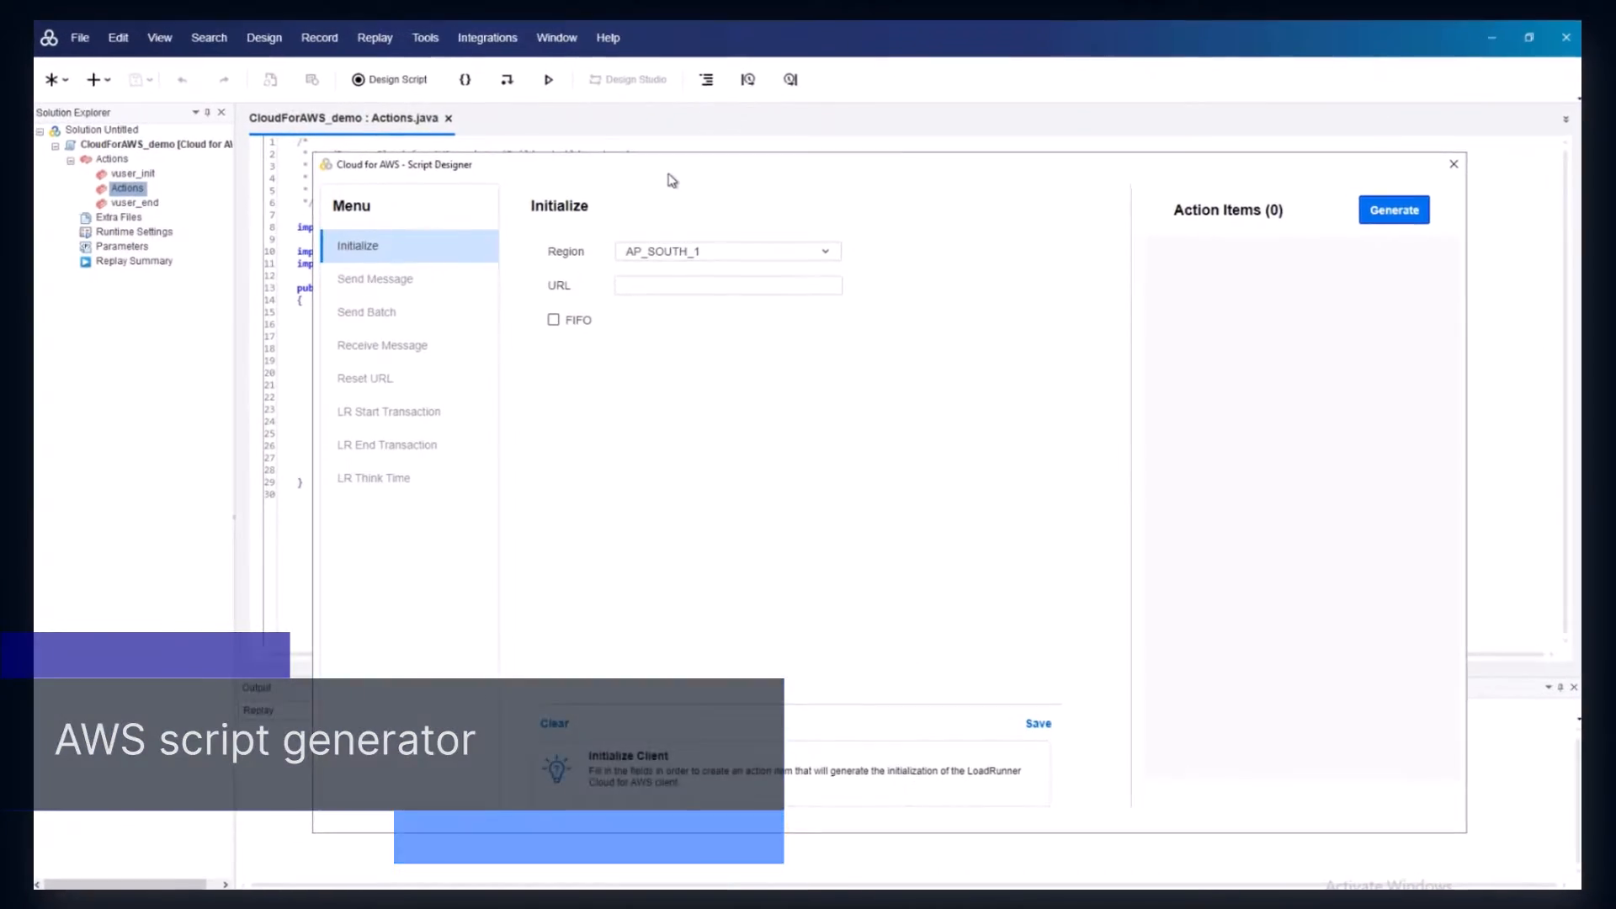
# Add Initialize, Start Transaction, Send Message and Send Batch items to the Cloud for AWS script.
pyautogui.click(727, 242)
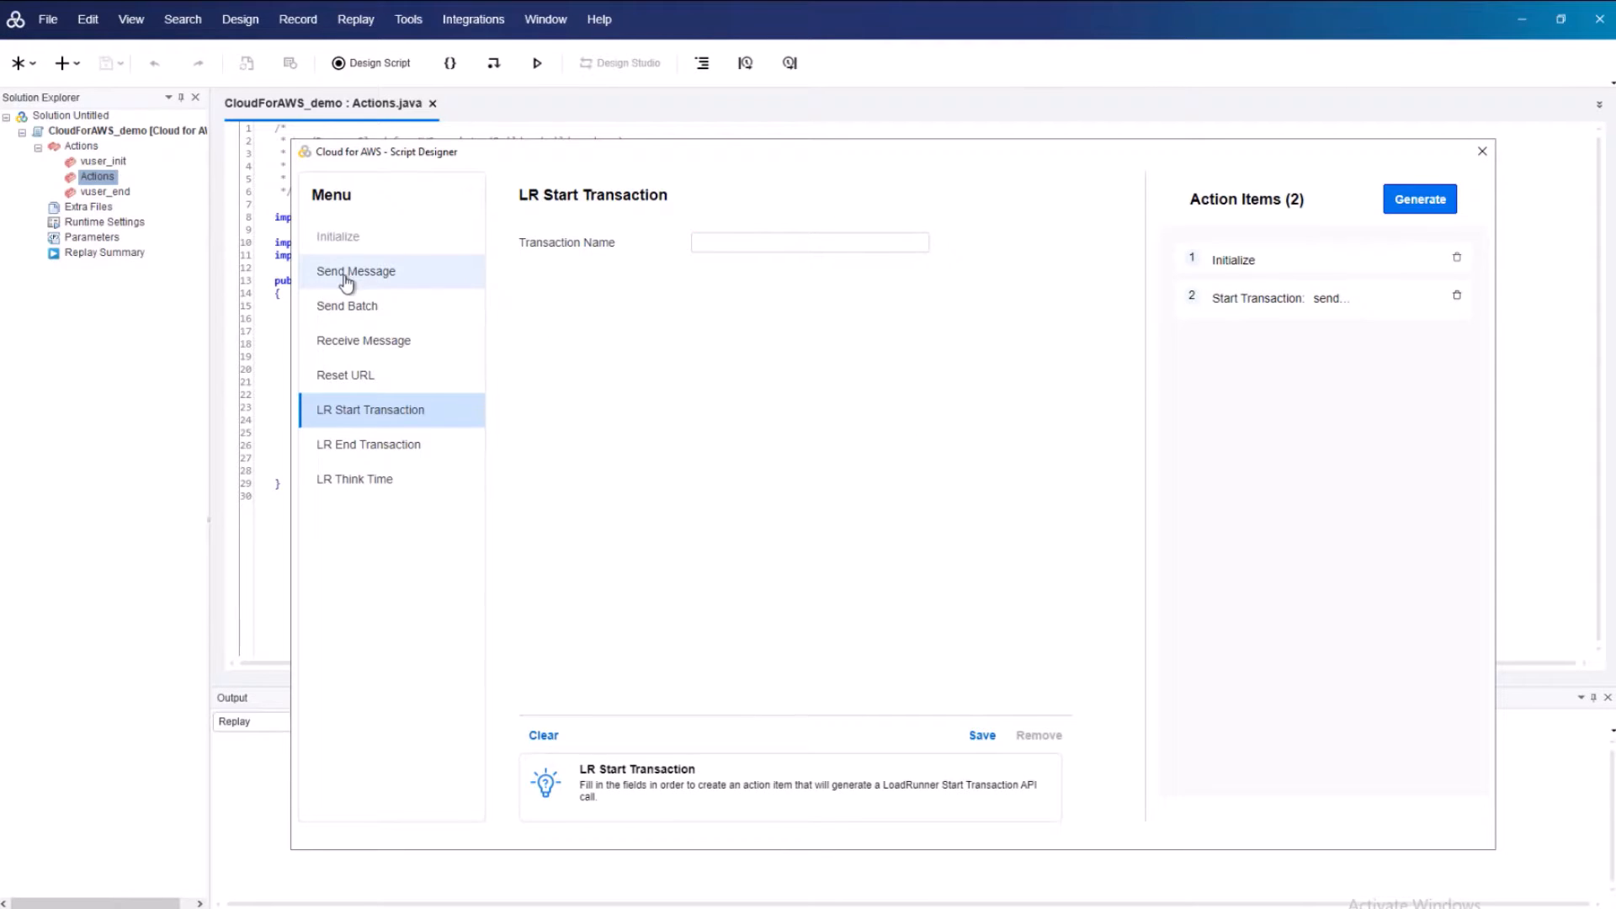
pyautogui.click(355, 271)
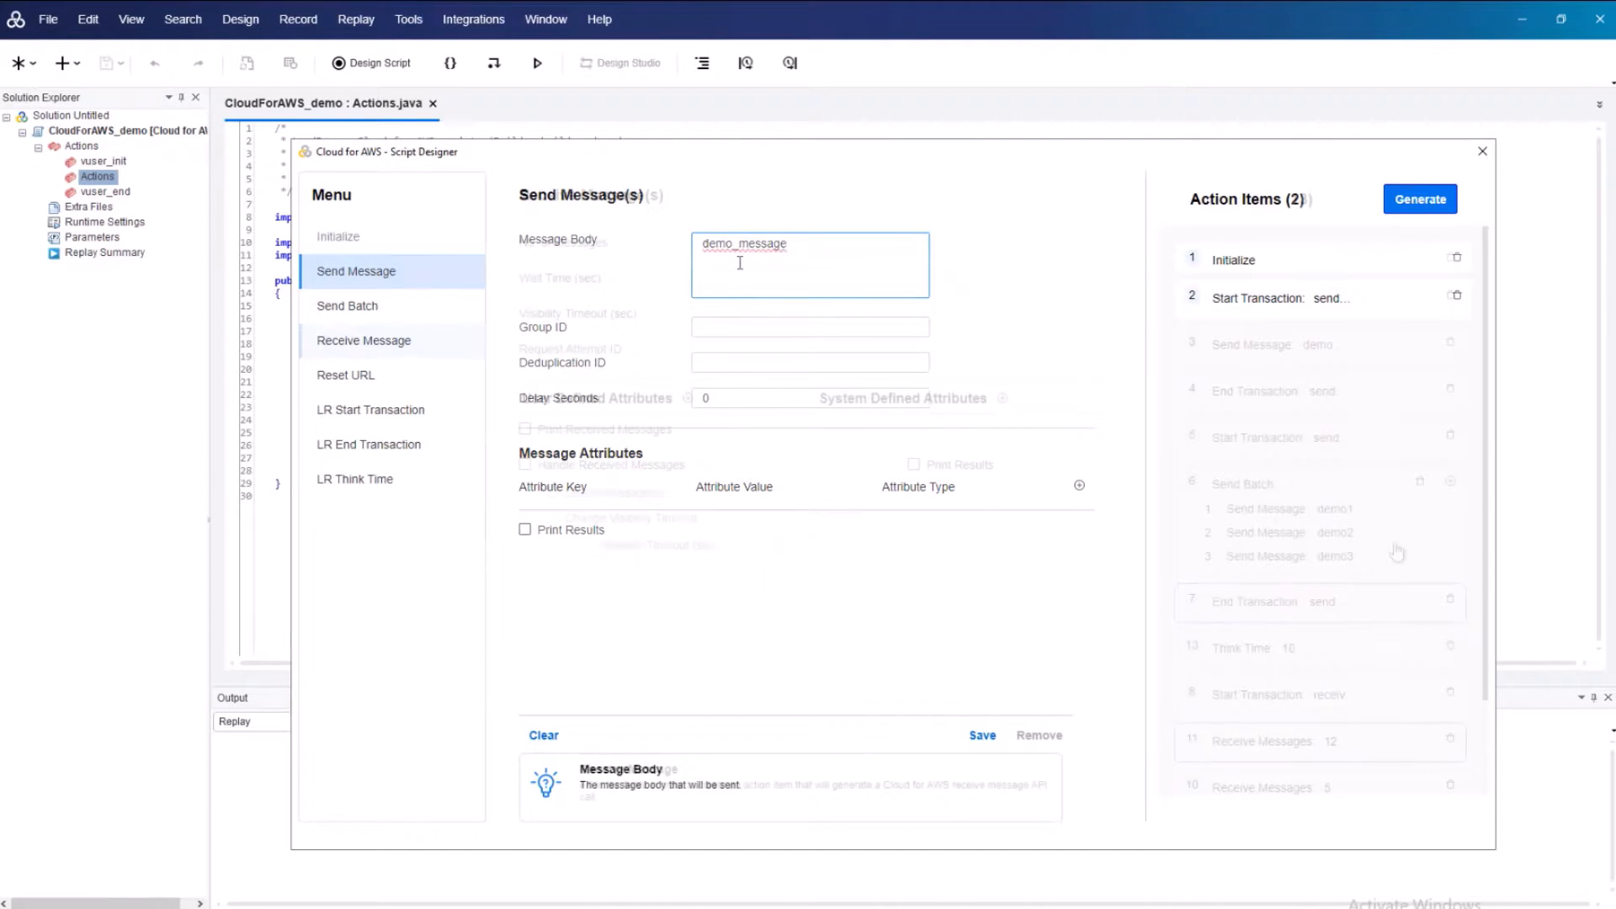
pyautogui.click(346, 305)
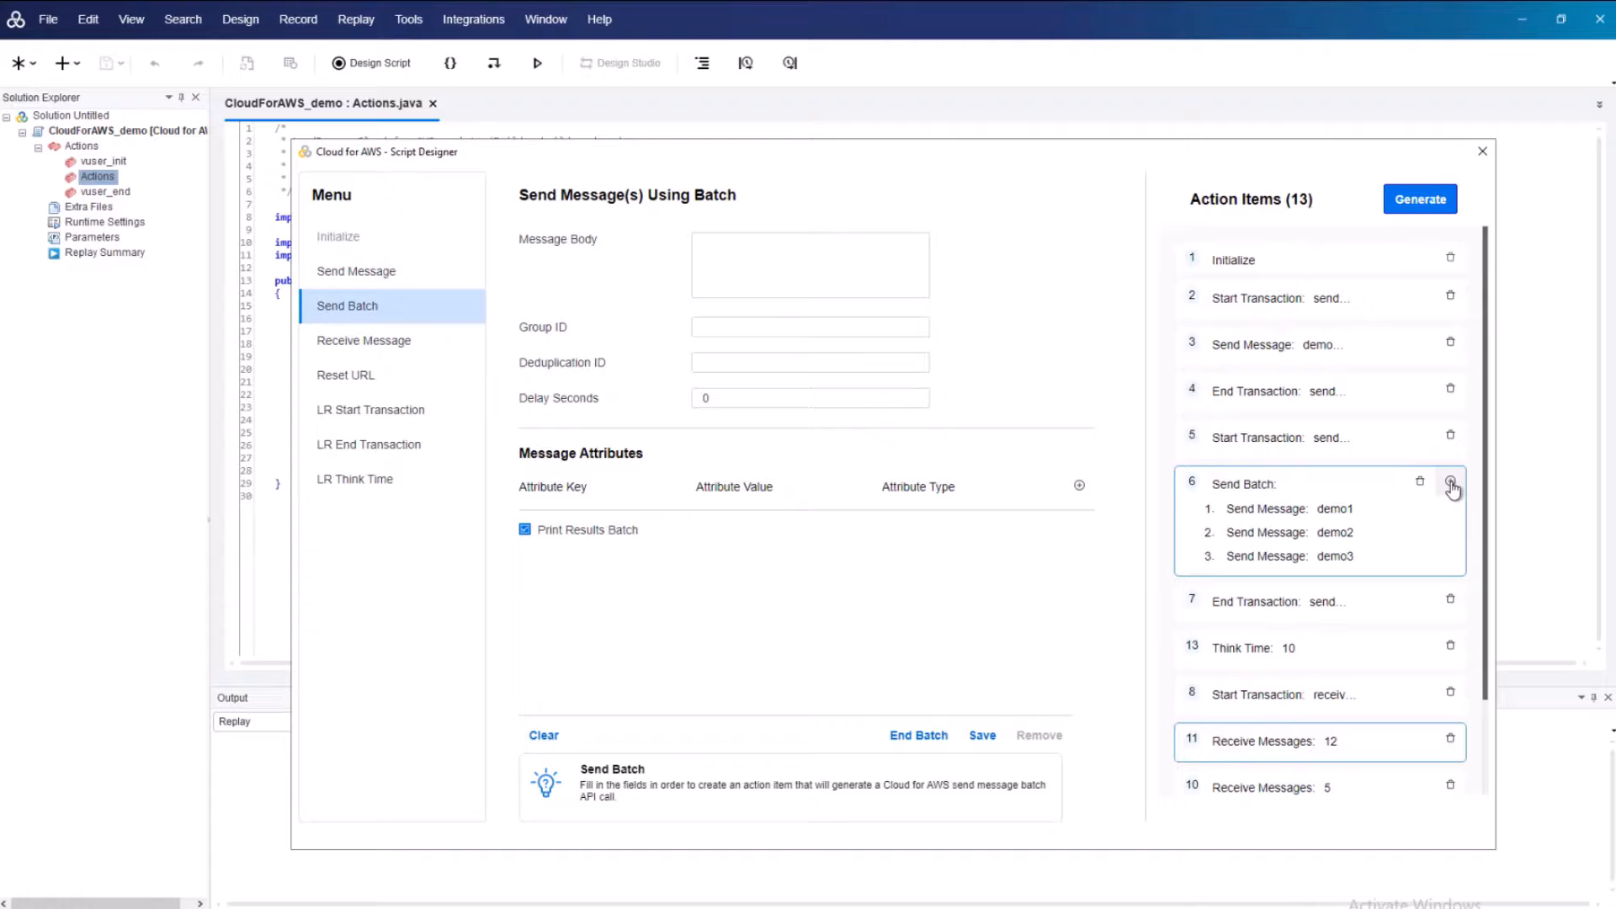
pyautogui.click(1421, 198)
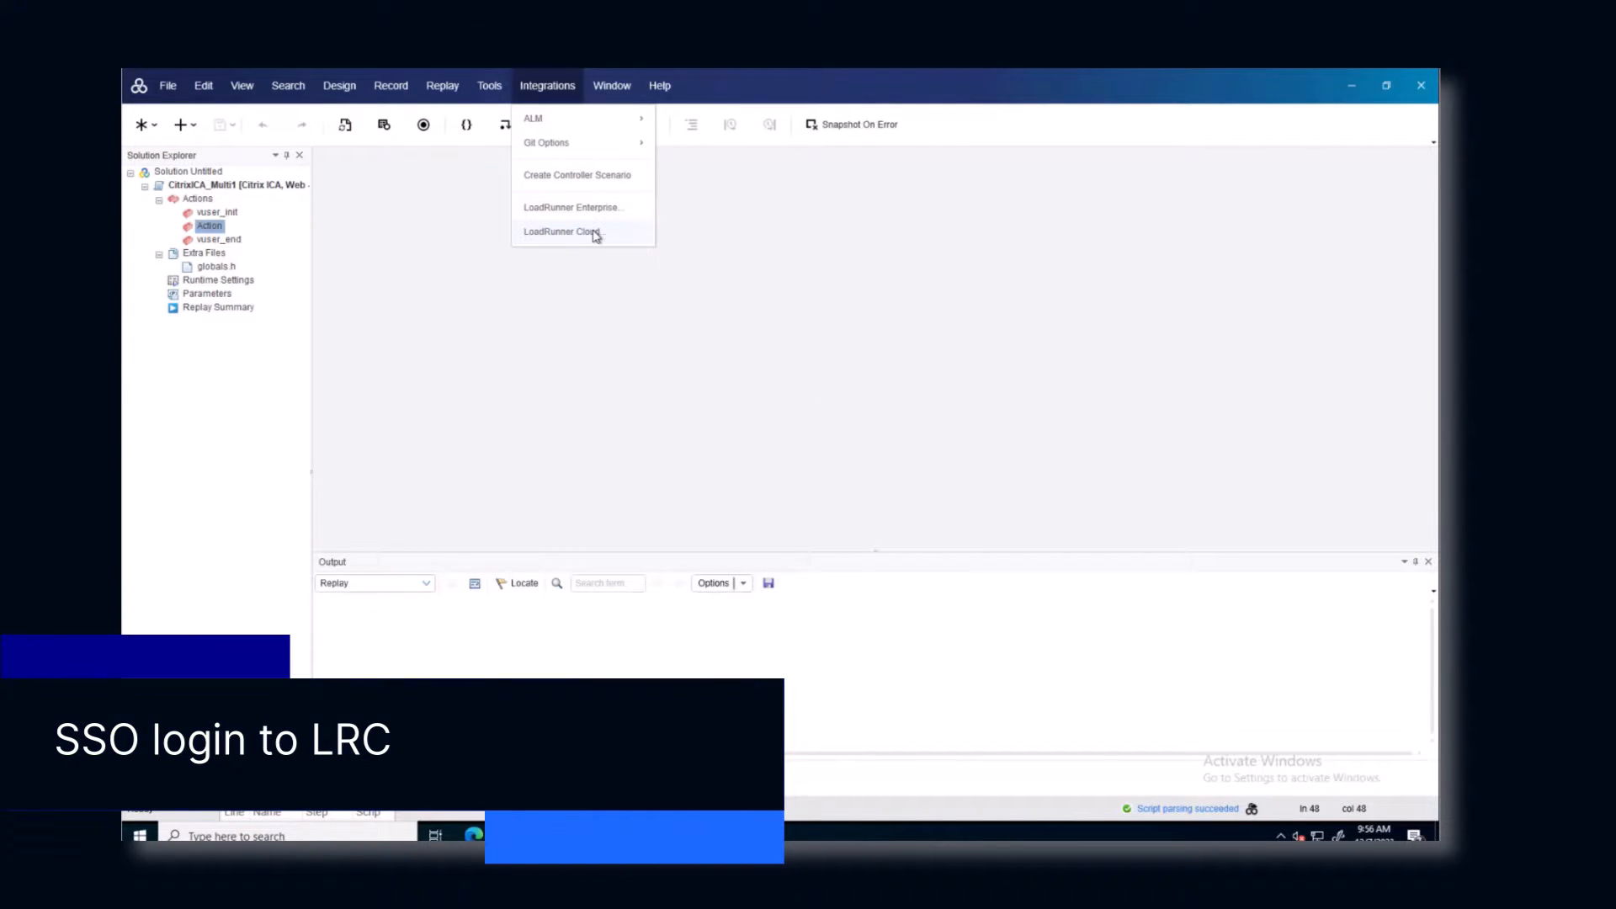
# Authenticate to LoadRunner Cloud via the default browser, signing in with email and password.
pyautogui.click(562, 231)
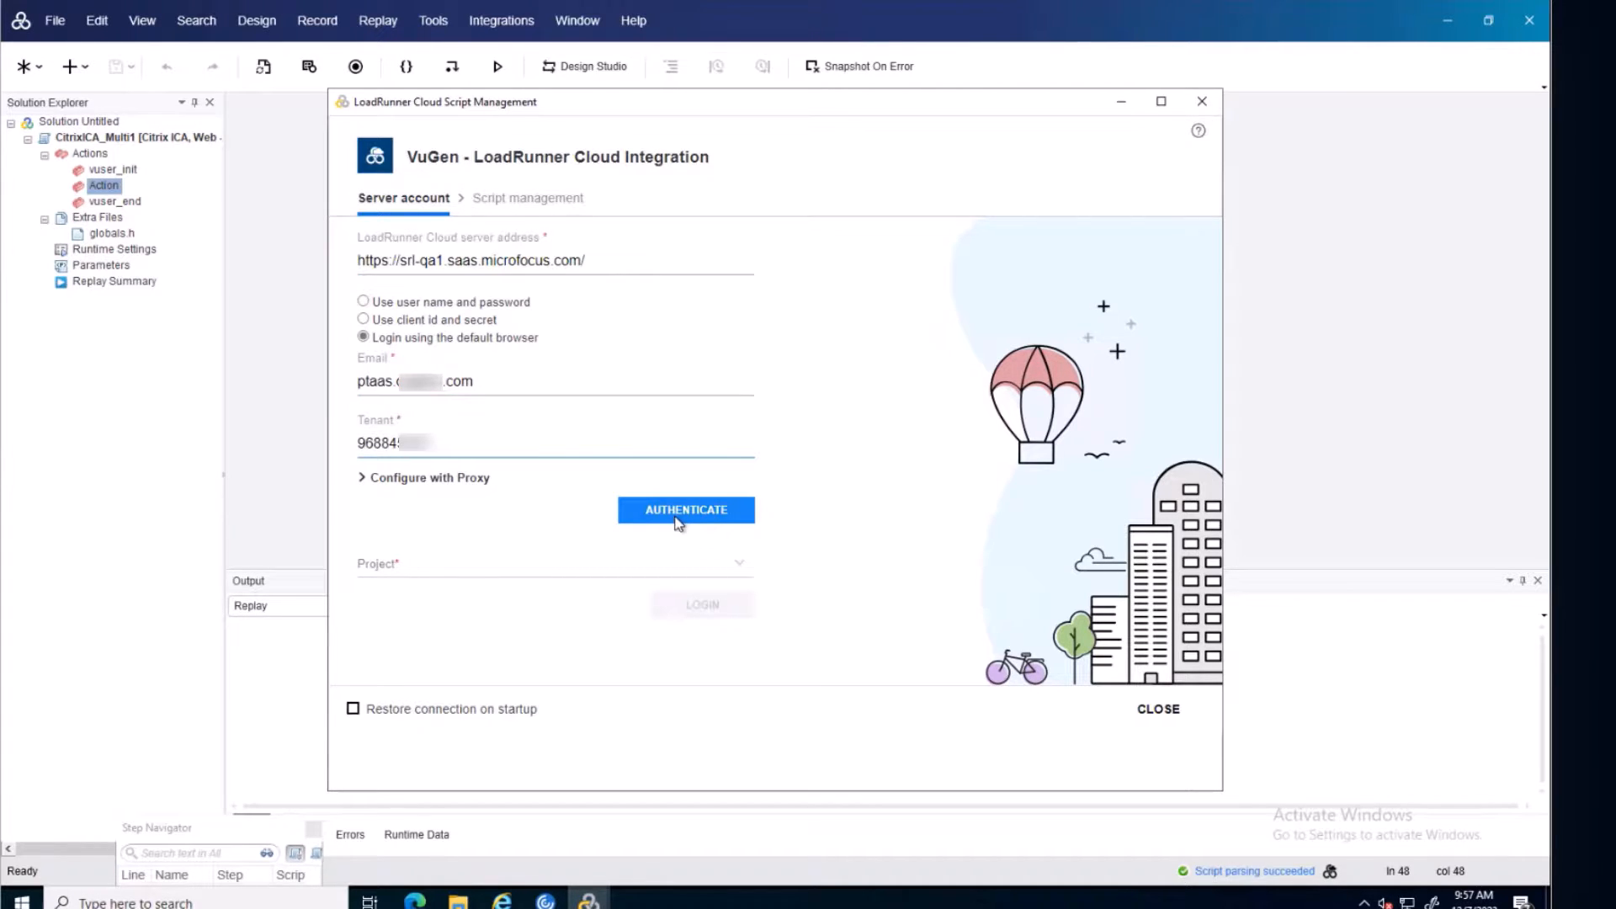
pyautogui.click(687, 510)
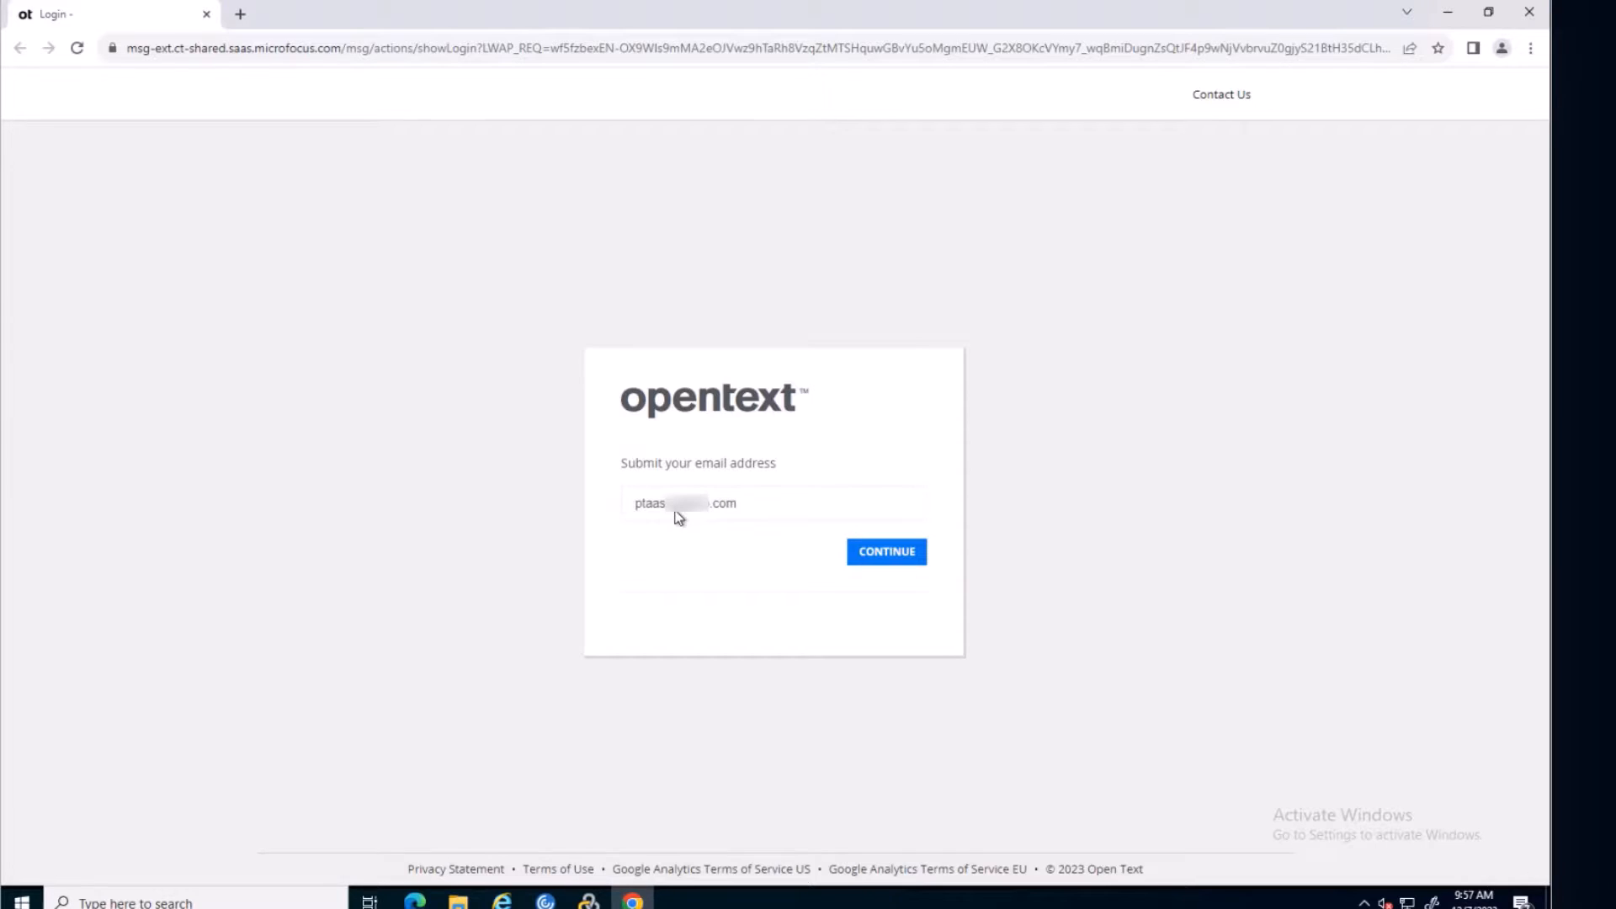
pyautogui.click(885, 550)
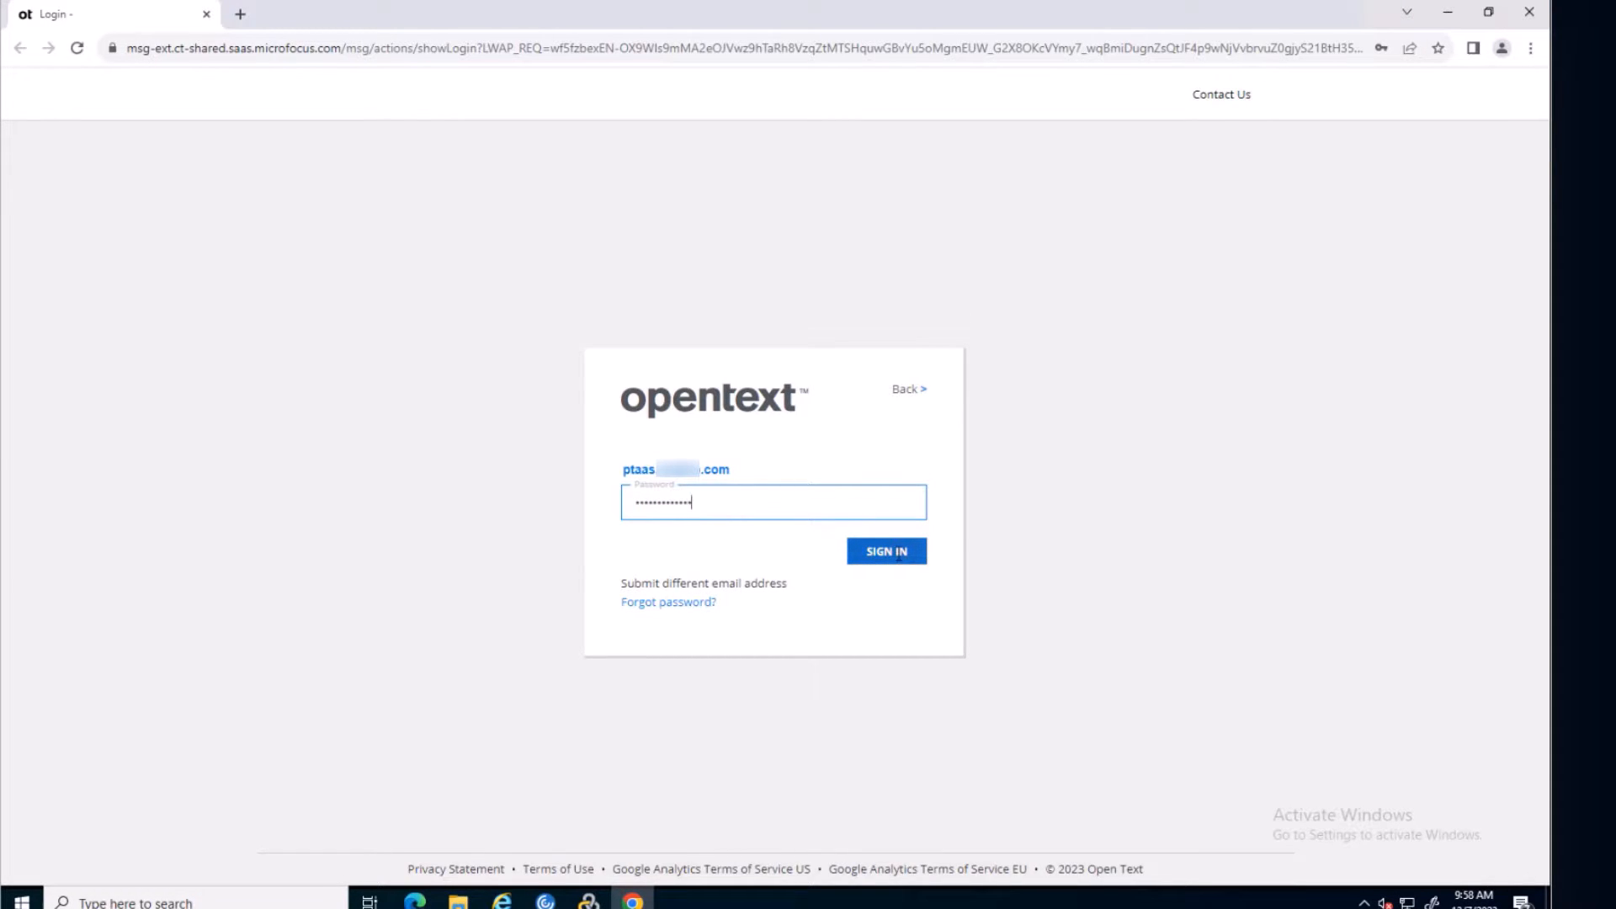
pyautogui.click(885, 551)
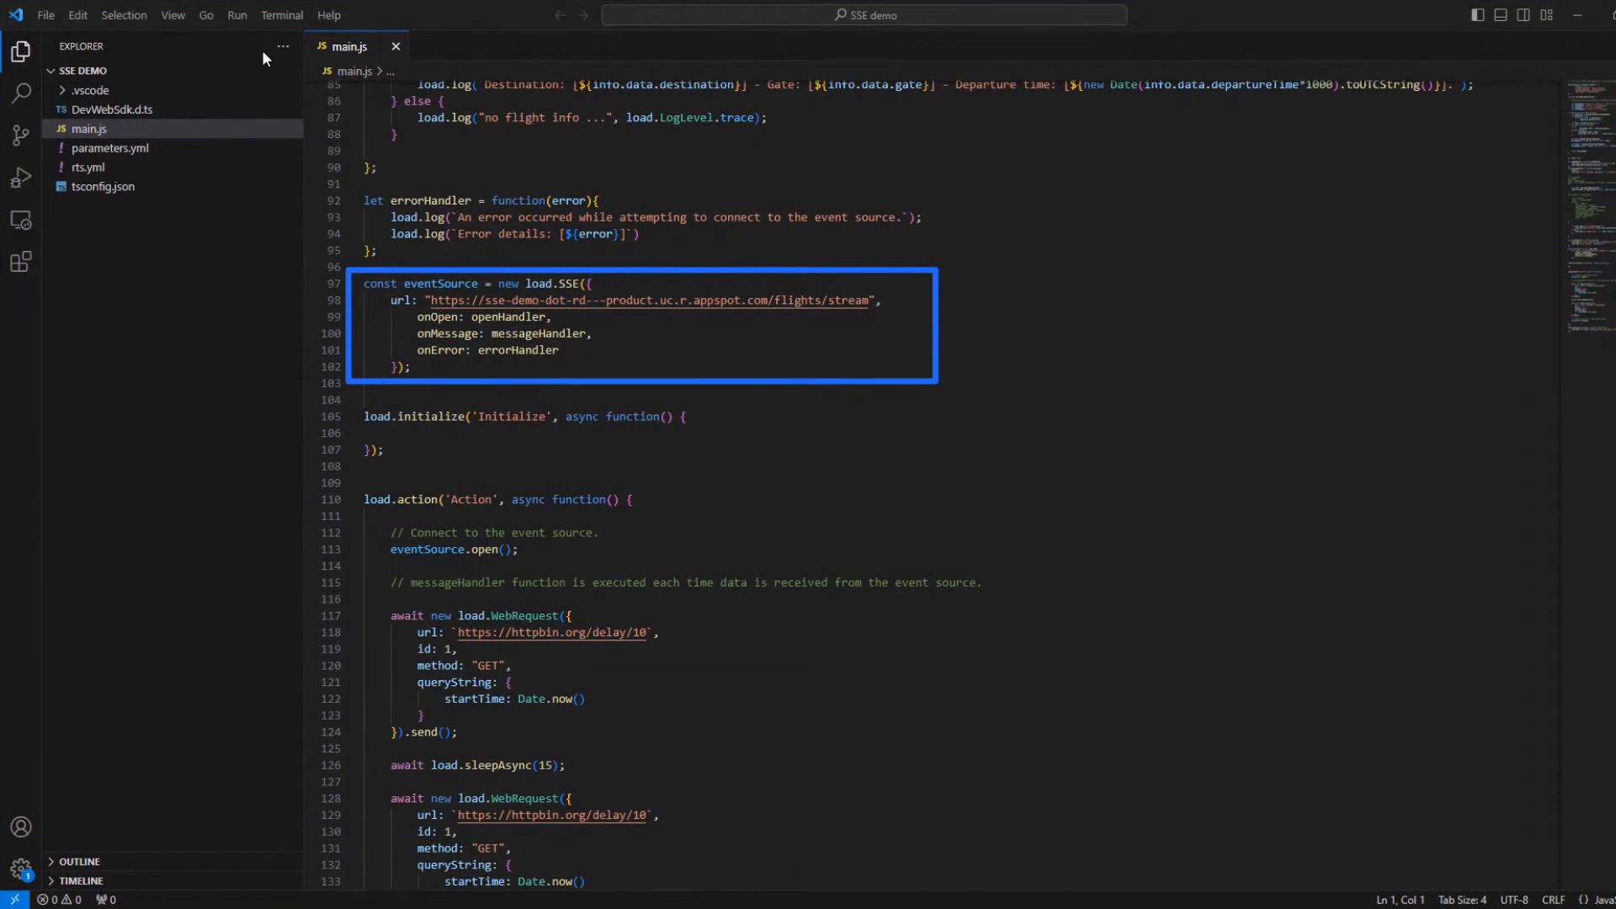
# Run the SSE demo from a new terminal, then confirm the Controller's Datadog site and API key.
pyautogui.click(283, 13)
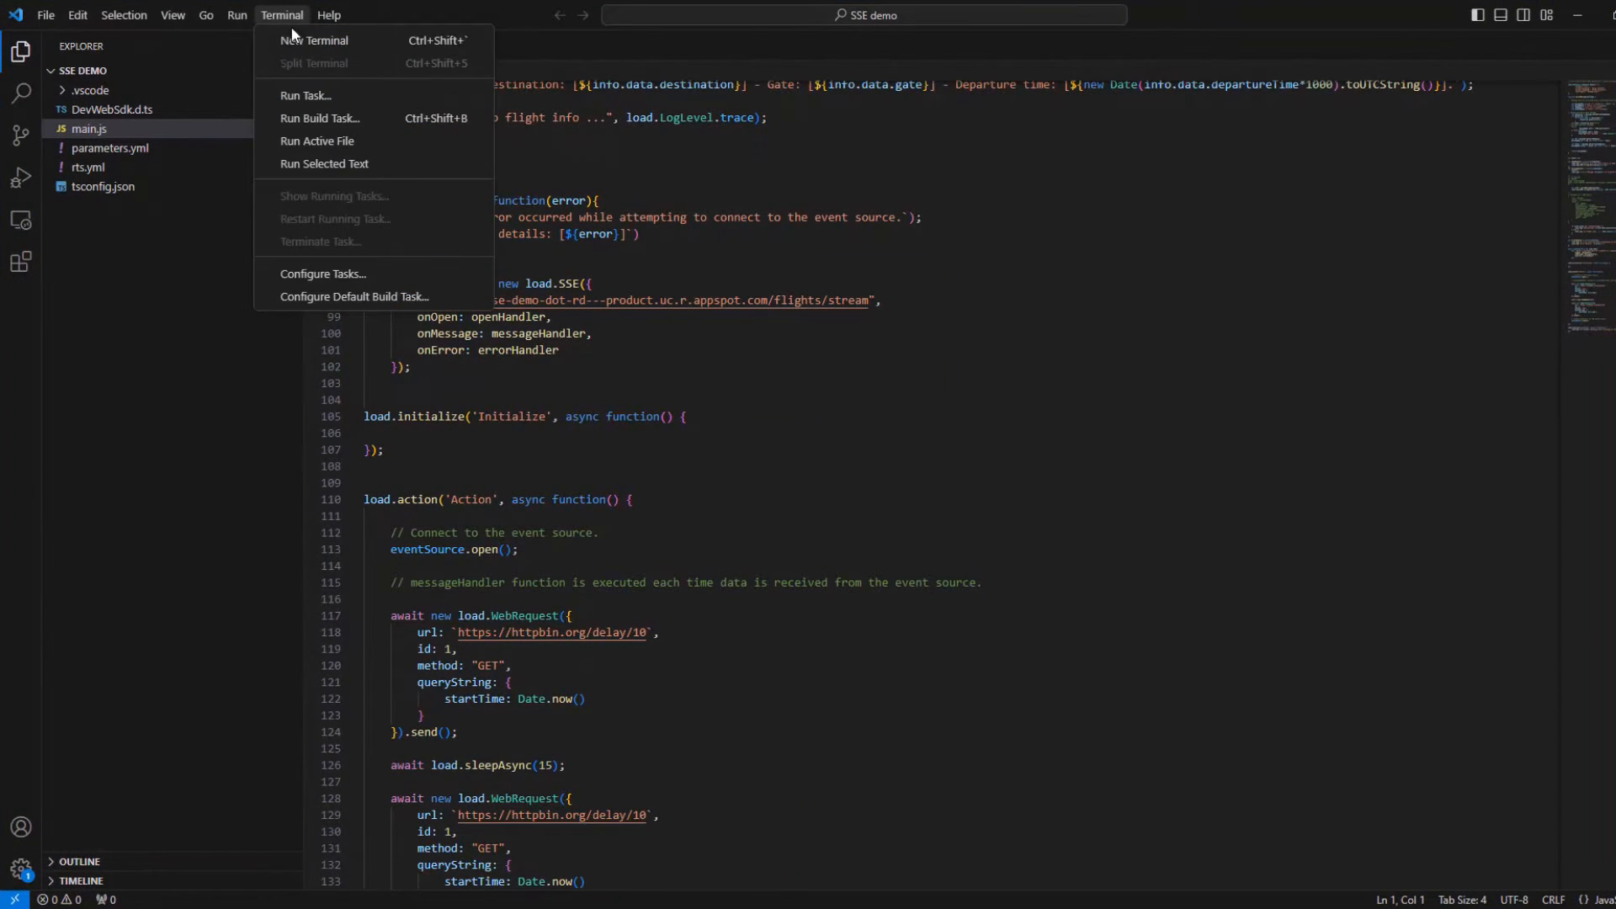
pyautogui.click(305, 94)
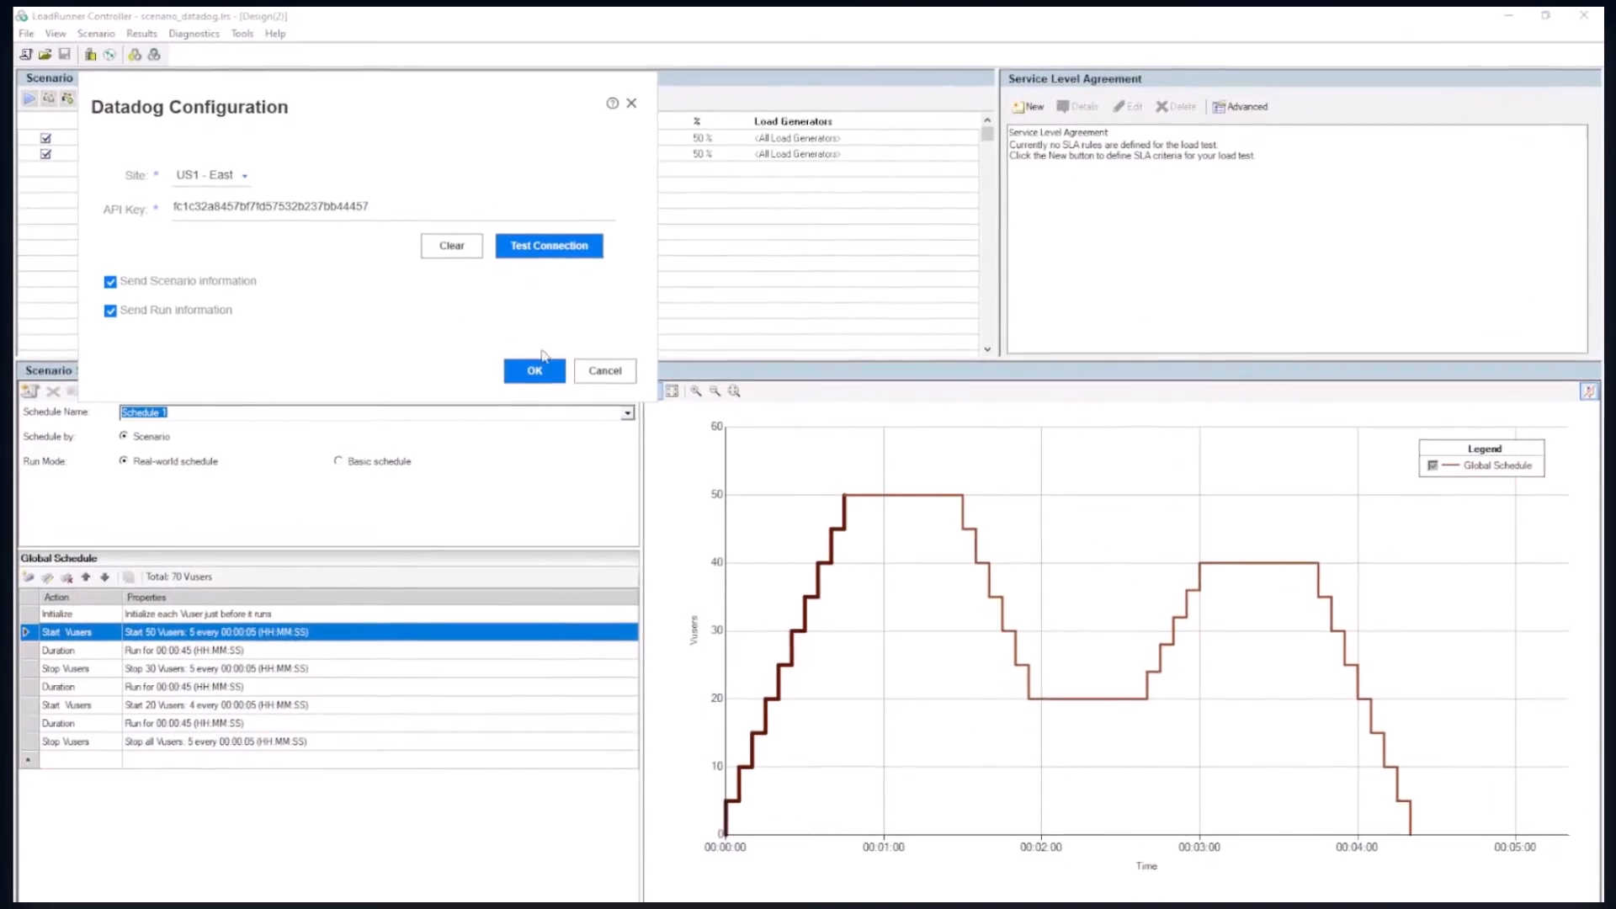
pyautogui.click(536, 370)
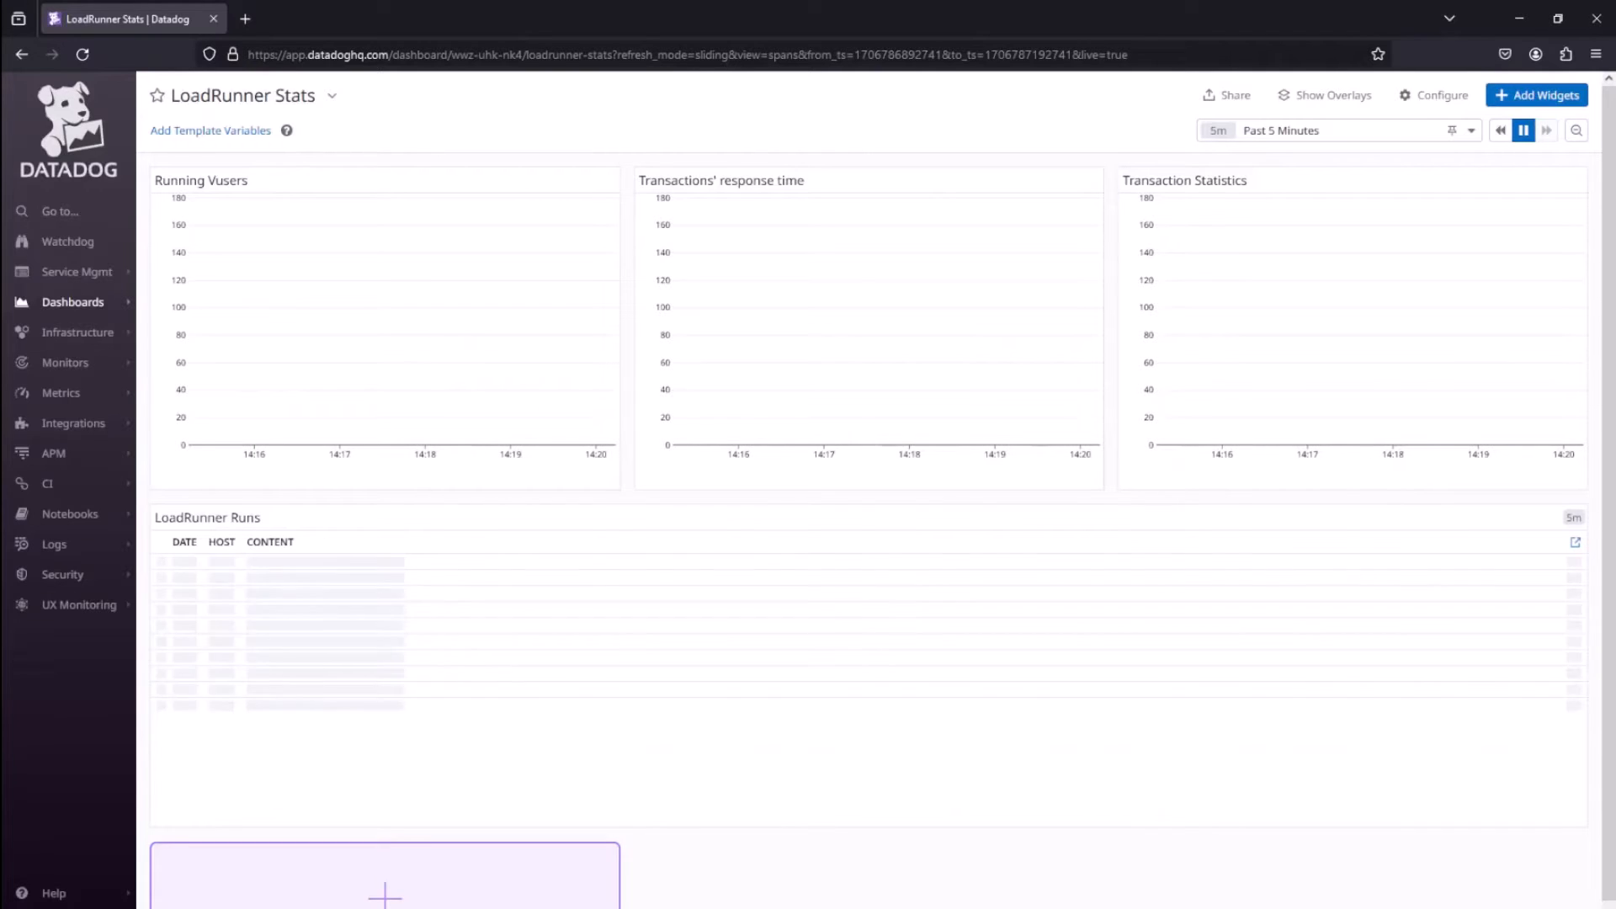
# Watch the LoadRunner Stats dashboard populate with Vusers, response times and a scenario-started entry.
pyautogui.click(299, 566)
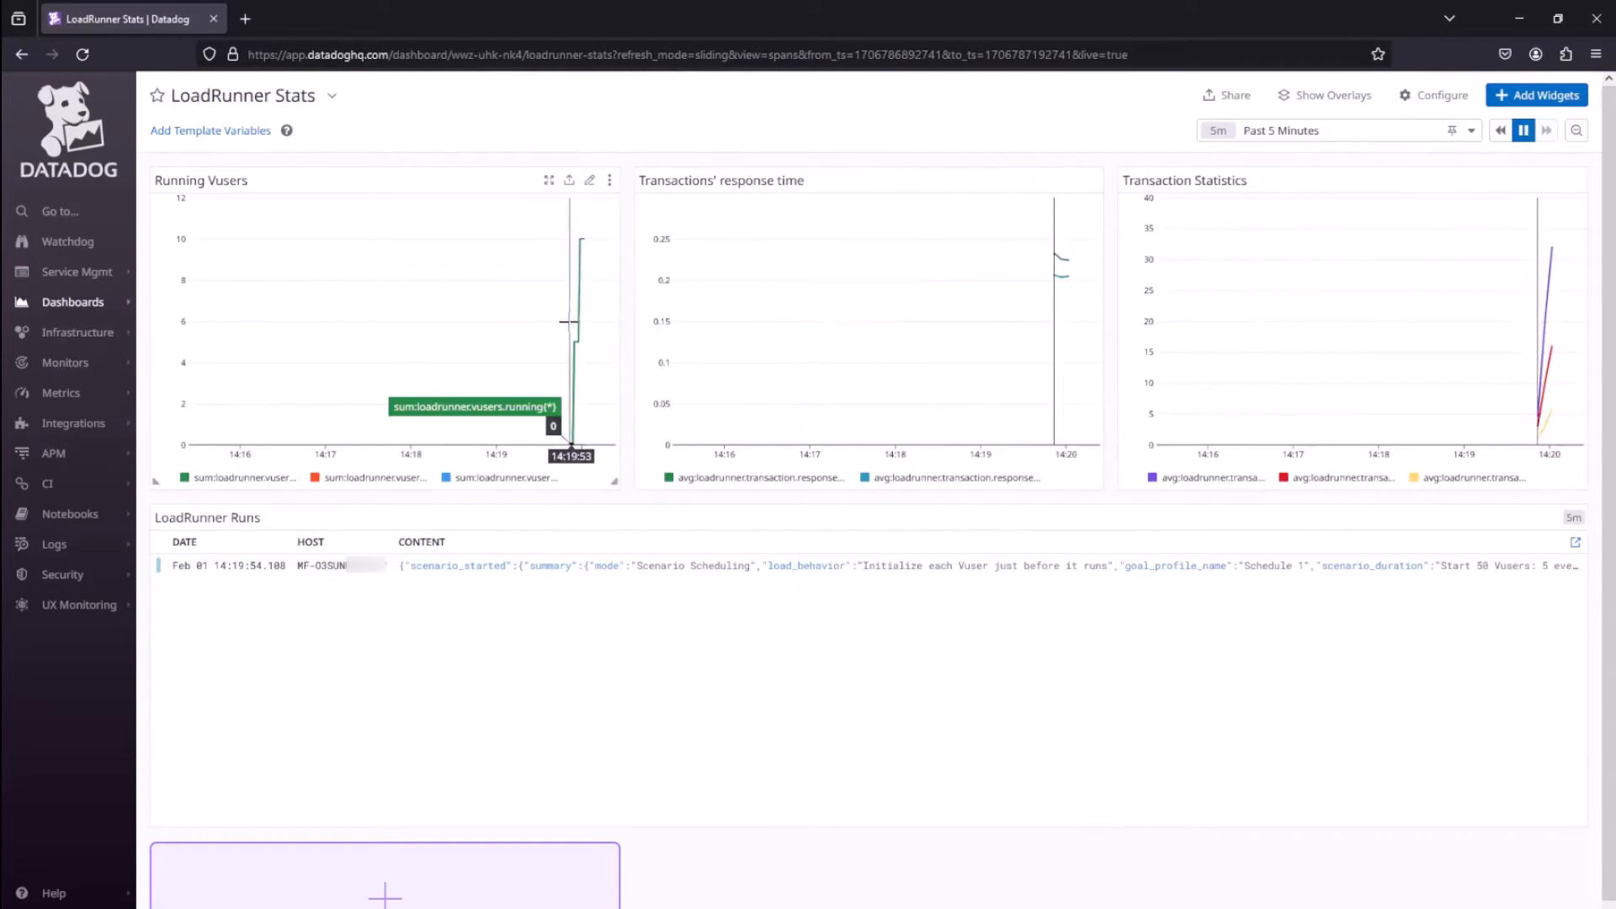
pyautogui.moveTo(1057, 283)
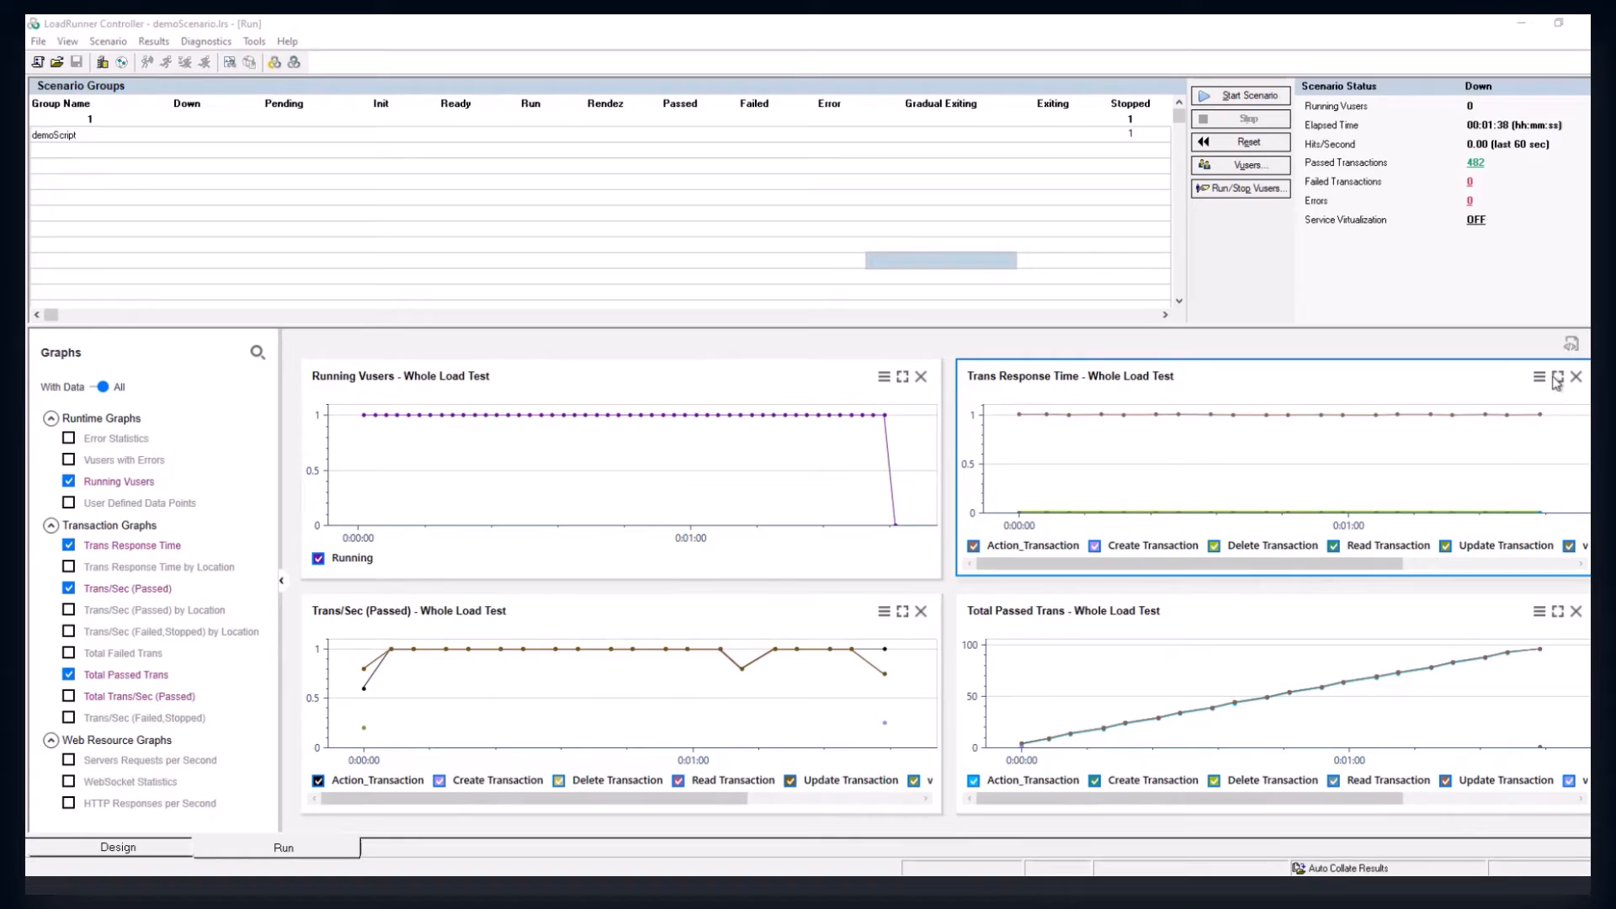
# Maximize the Trans Response Time graph and set Delete Transaction's scale to 1000.
pyautogui.click(1558, 377)
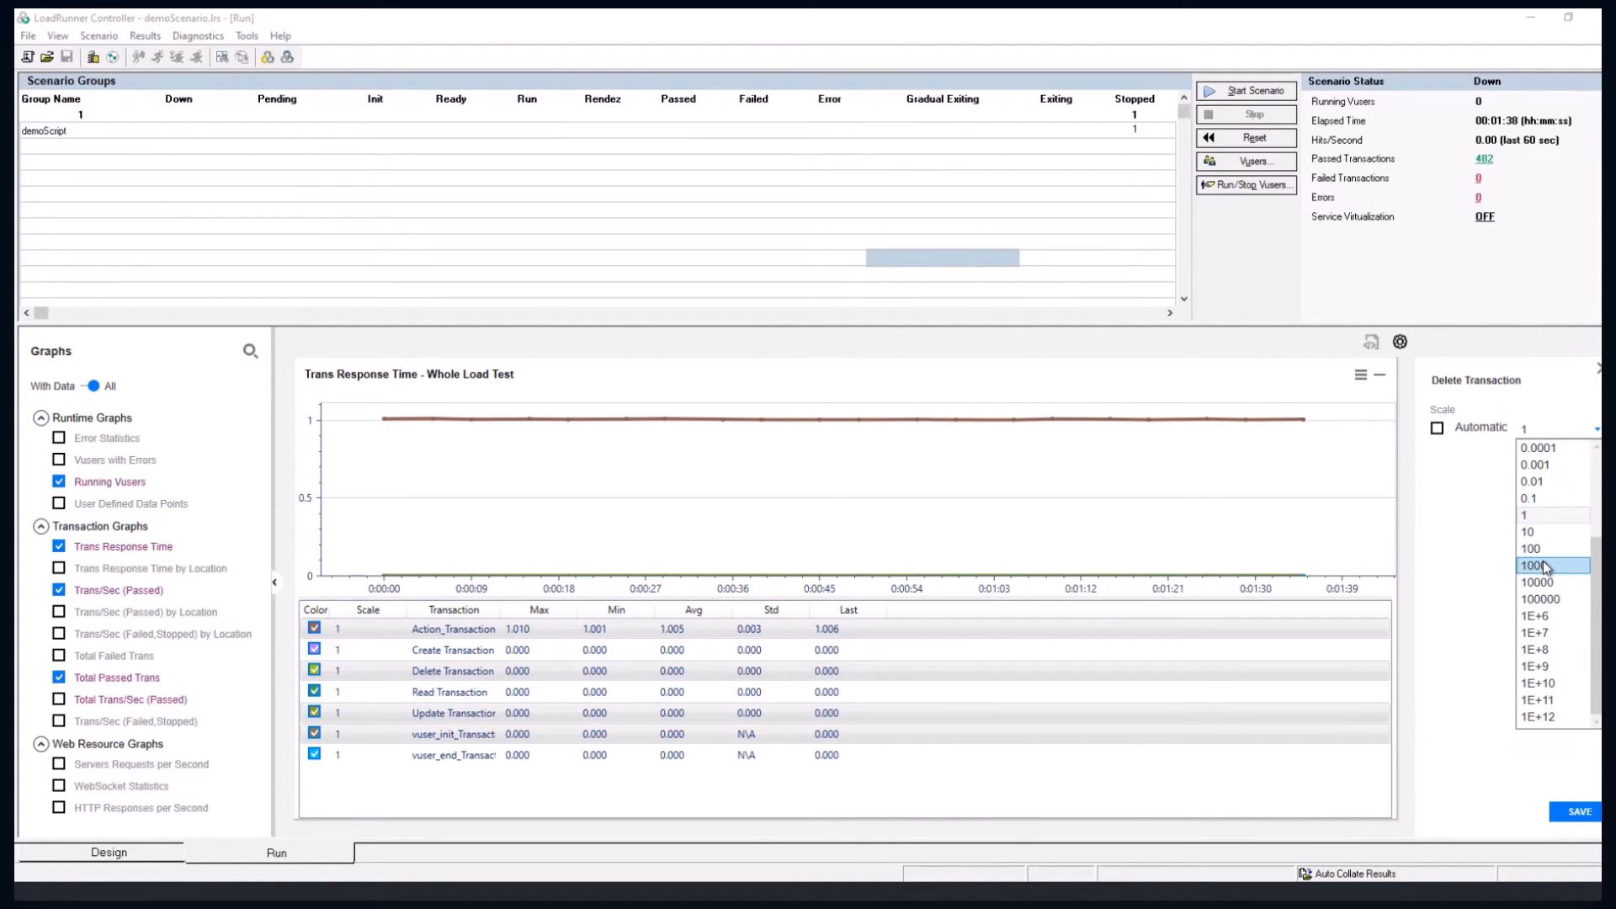
pyautogui.click(1534, 565)
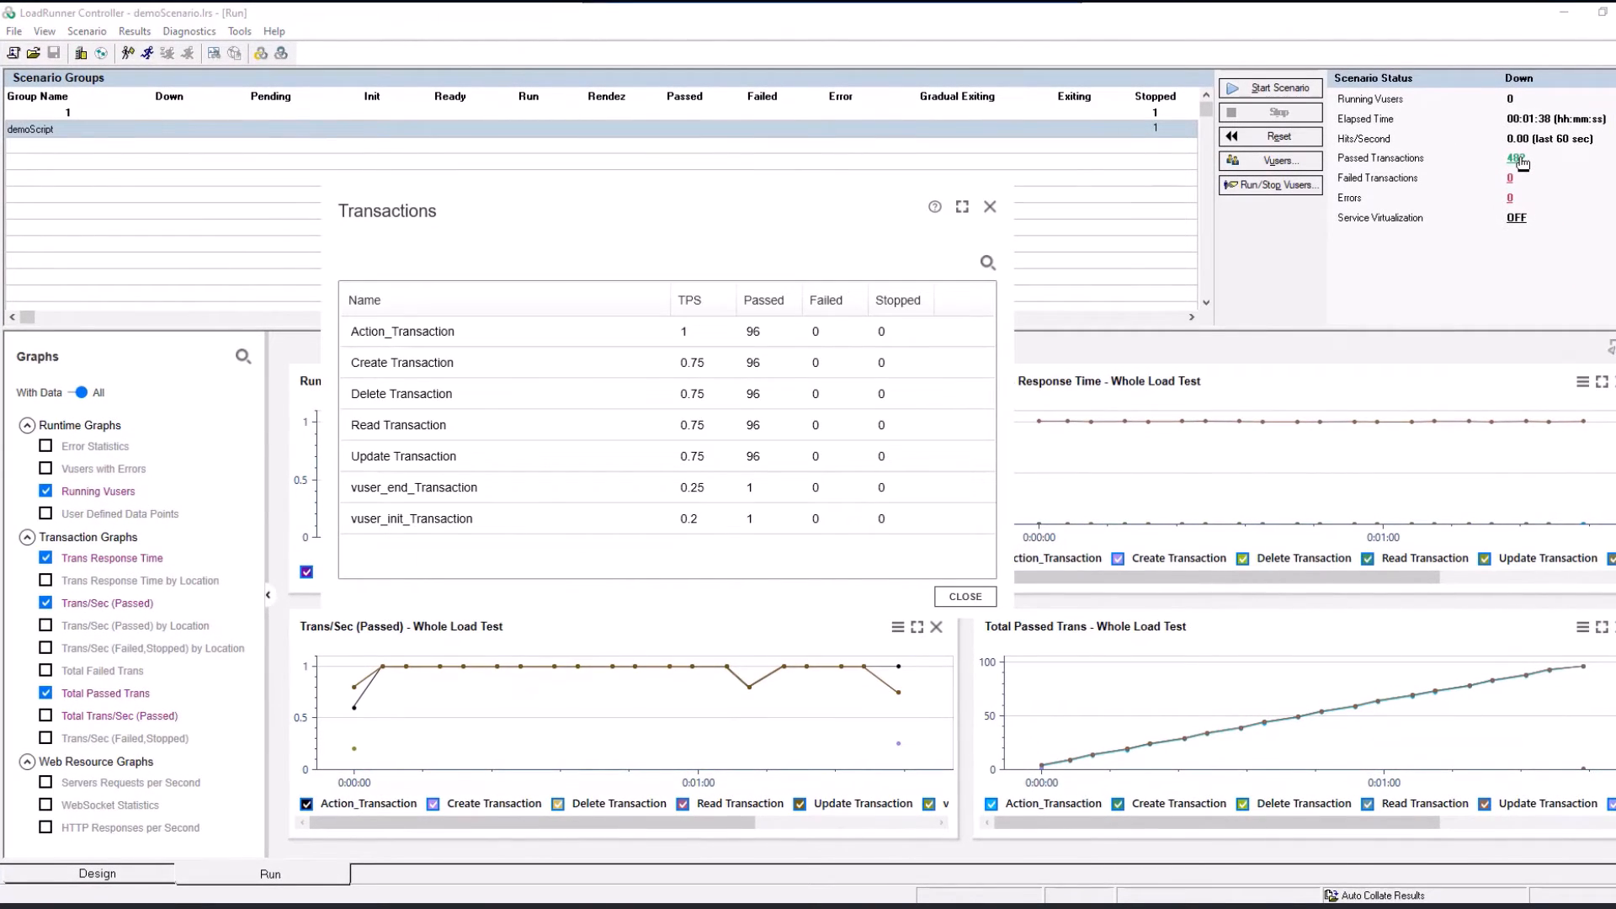
pyautogui.moveTo(988, 267)
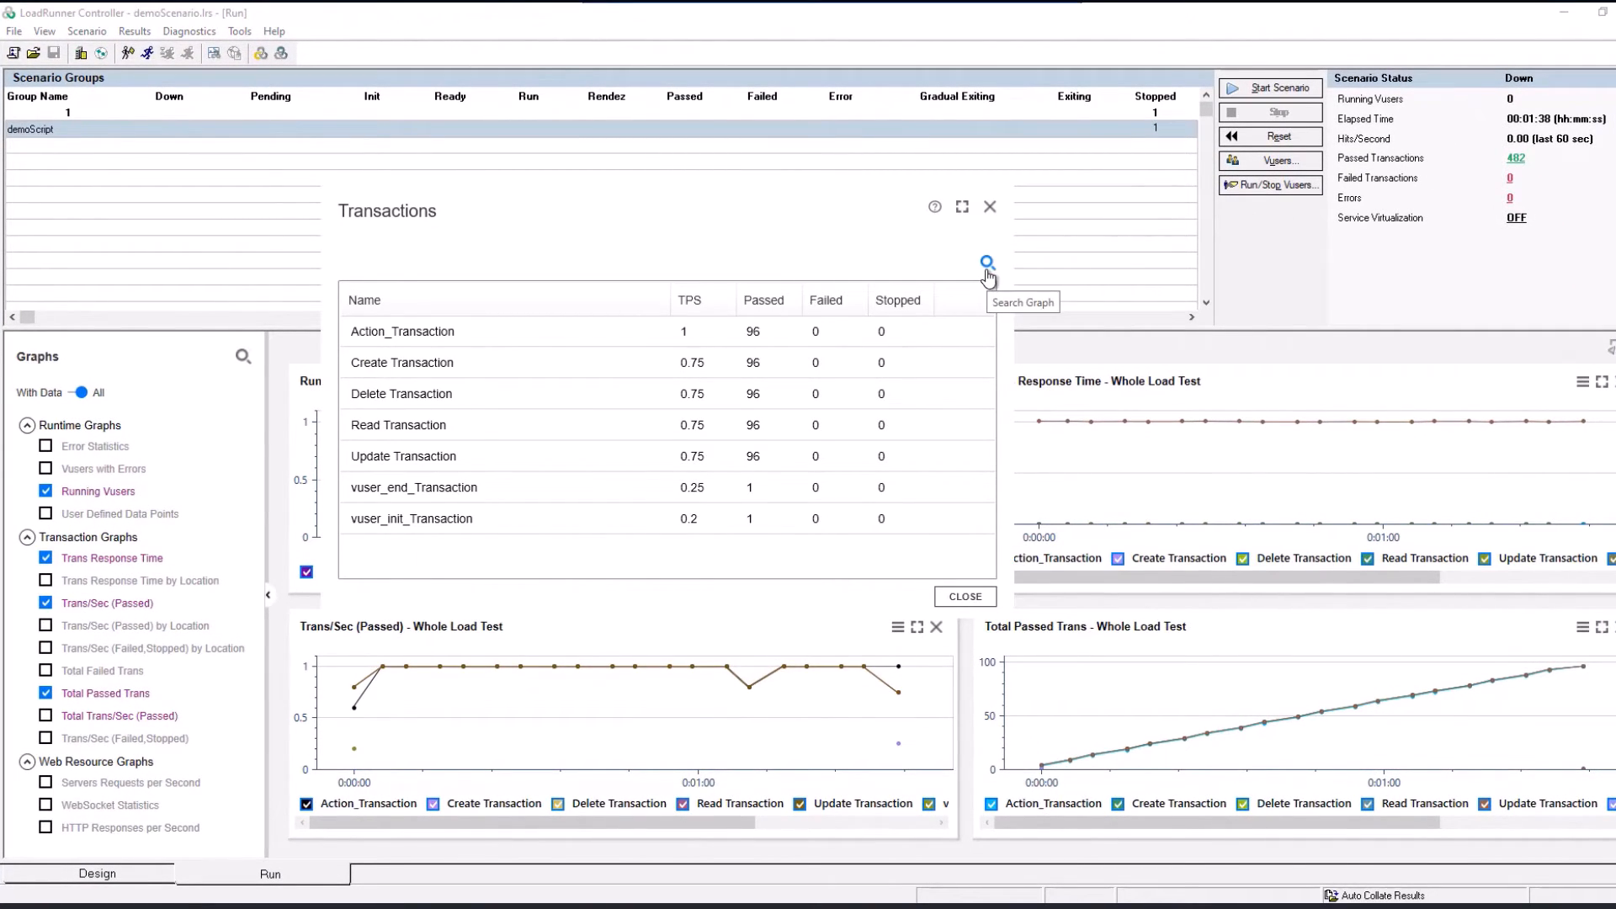
# Filter the Transactions summary with 'Cr' to show Create Transaction with 96 passed.
pyautogui.write('Cr')
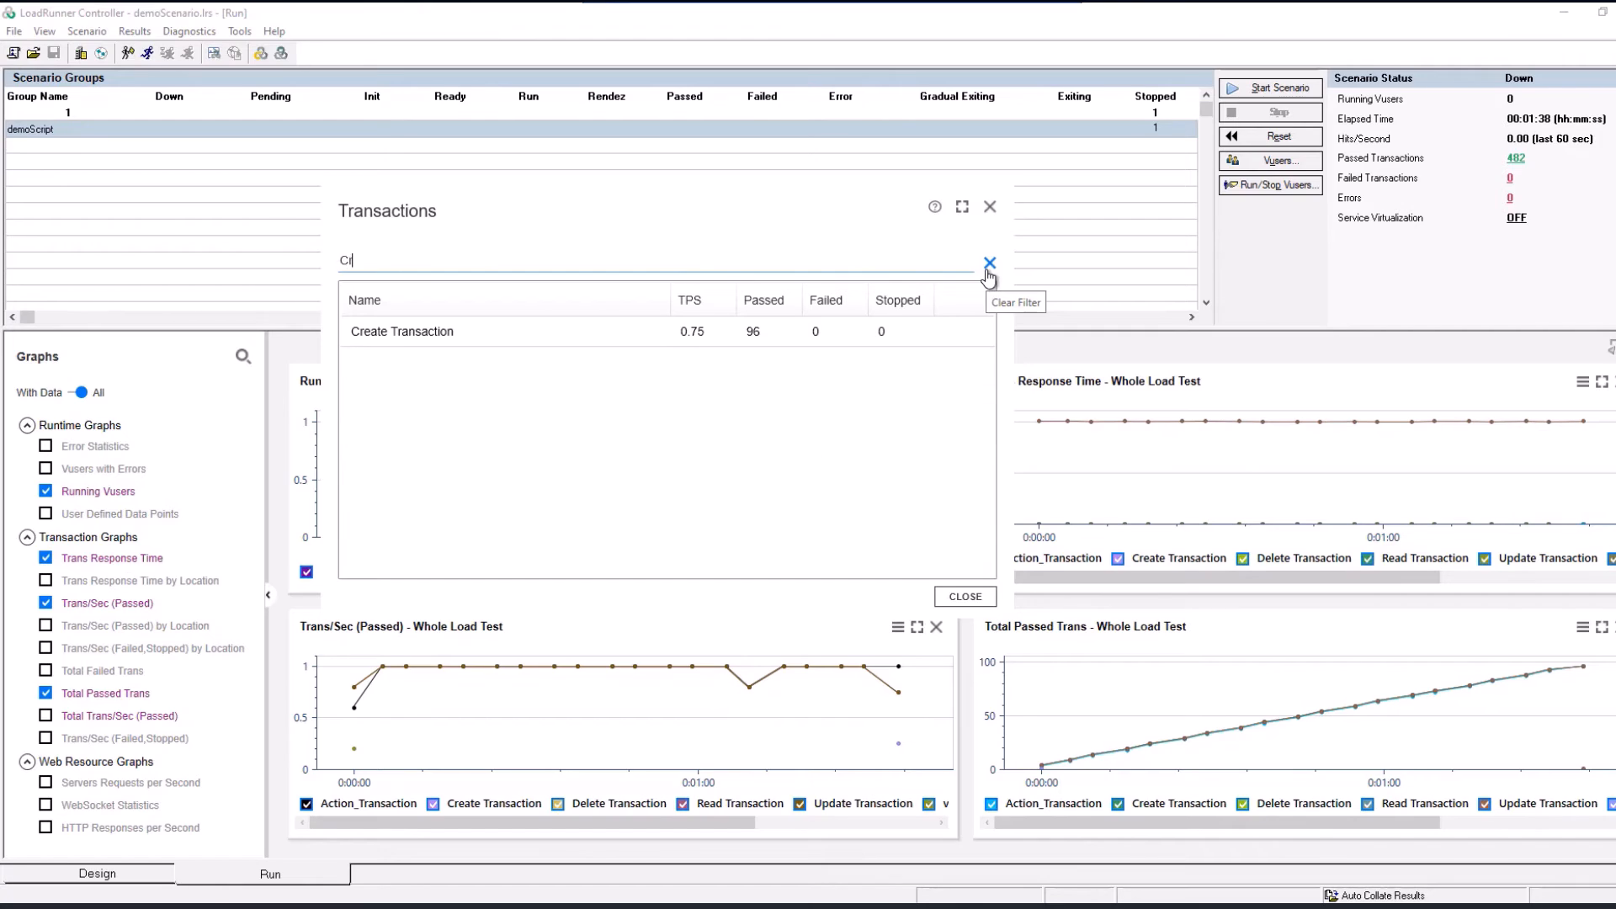